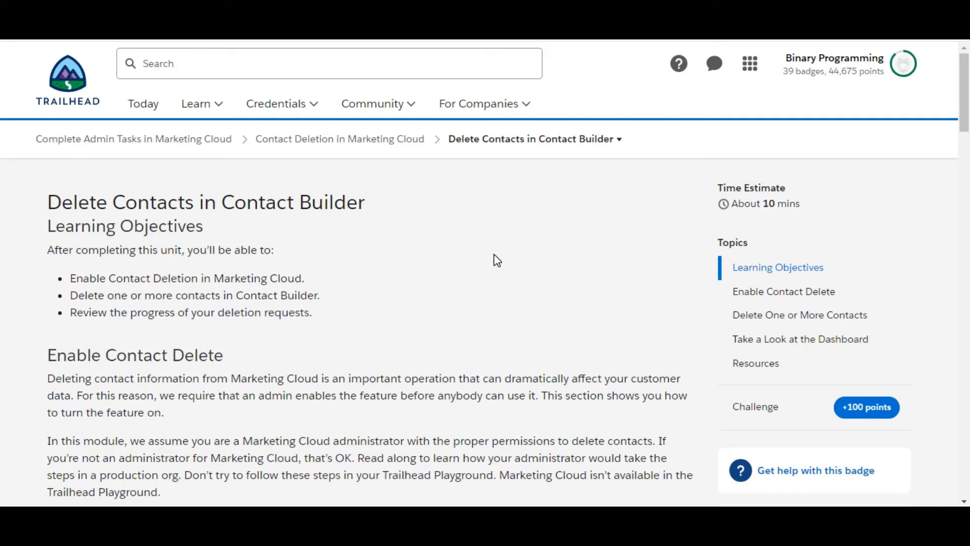
mouse_move(354, 264)
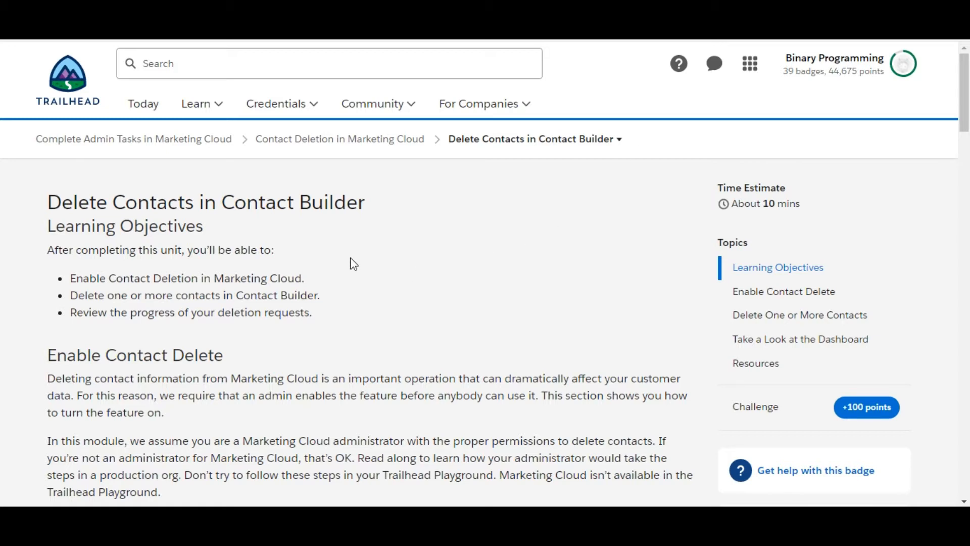
mouse_move(414, 219)
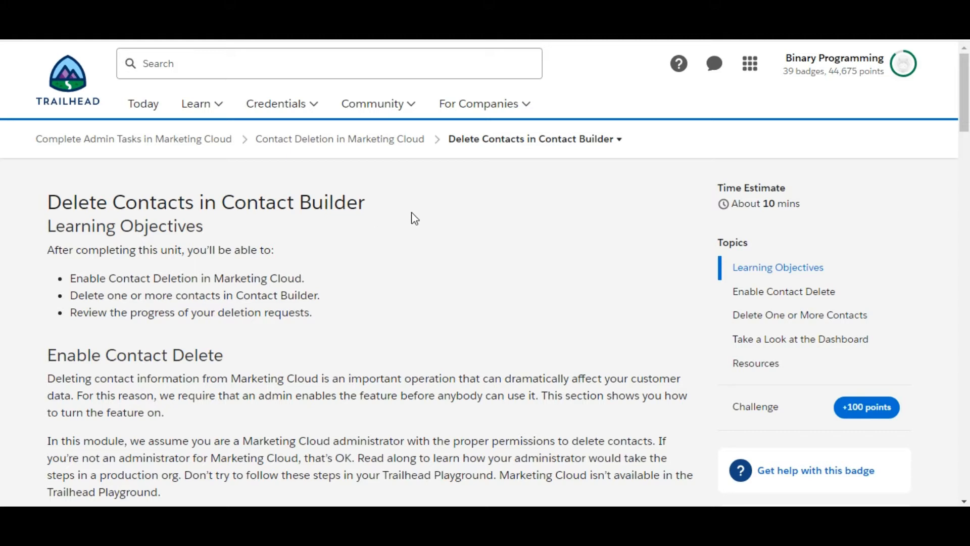
mouse_move(499, 222)
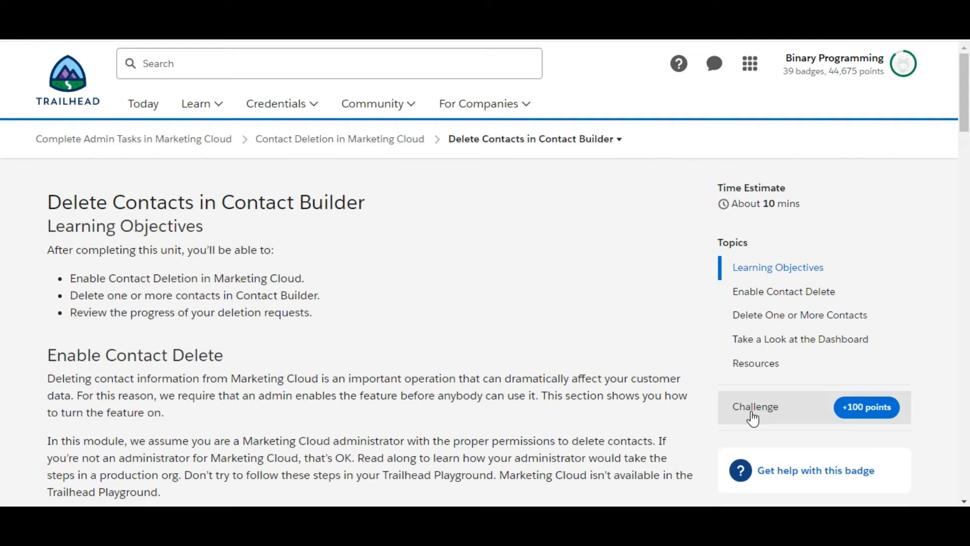
Jump to the Challenge quiz and answer True to the Contact Delete question.
left_click(754, 407)
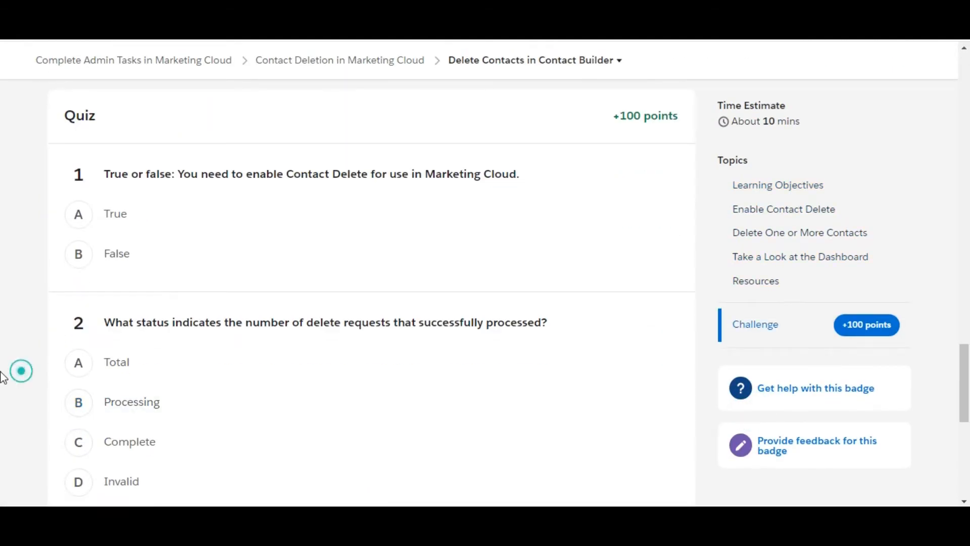
scroll("down", 3)
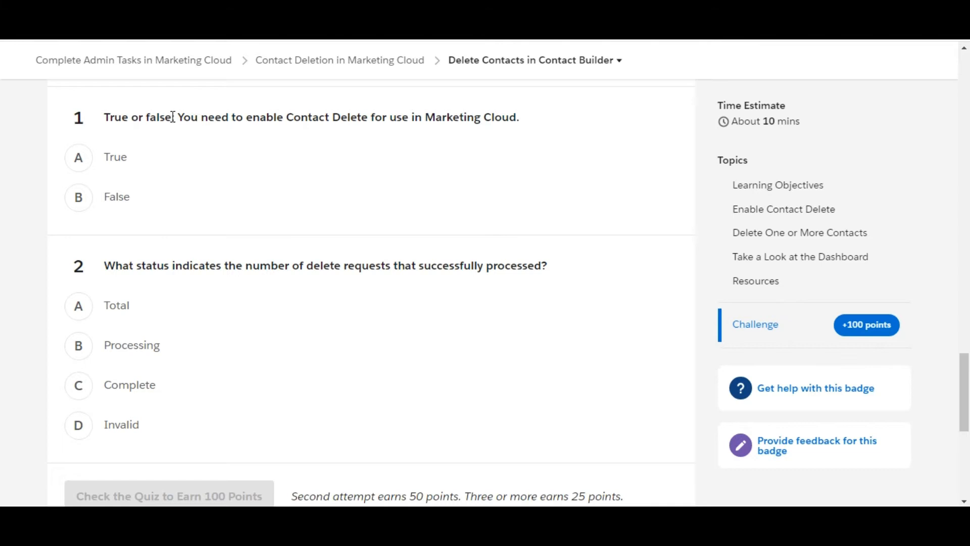
mouse_move(418, 113)
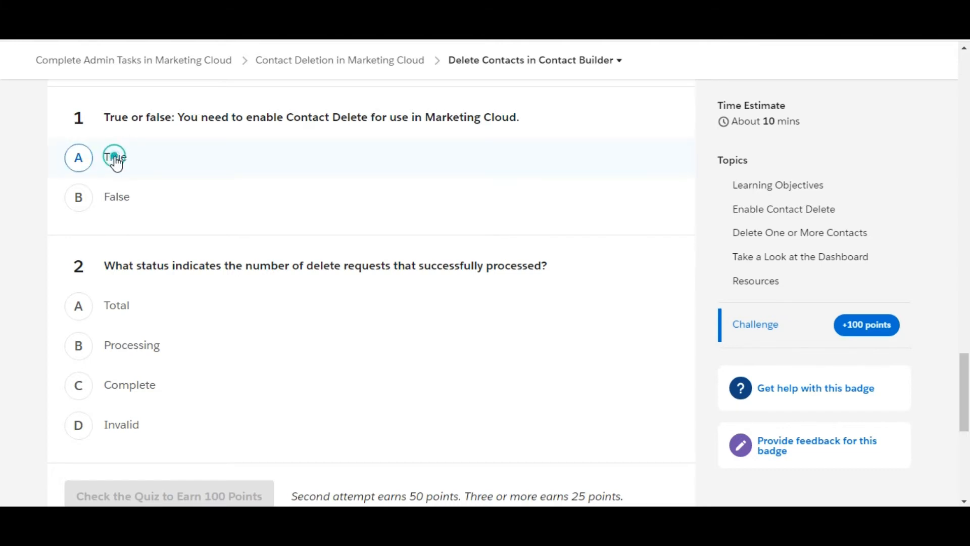
left_click(78, 157)
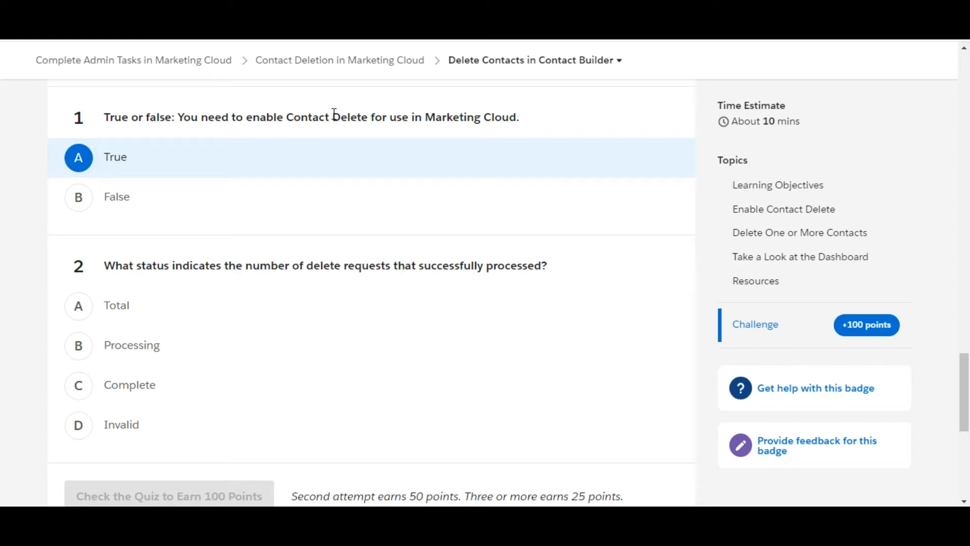
mouse_move(443, 116)
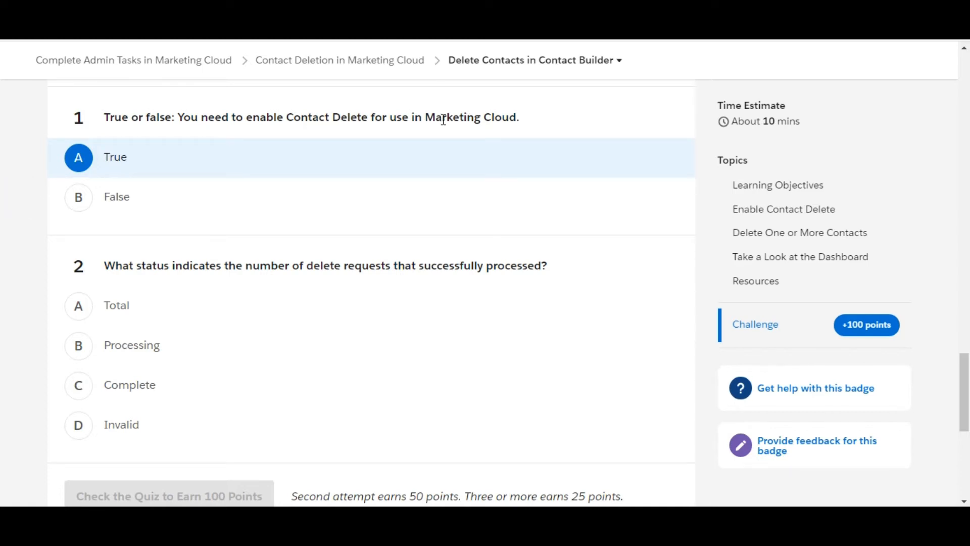
mouse_move(291, 121)
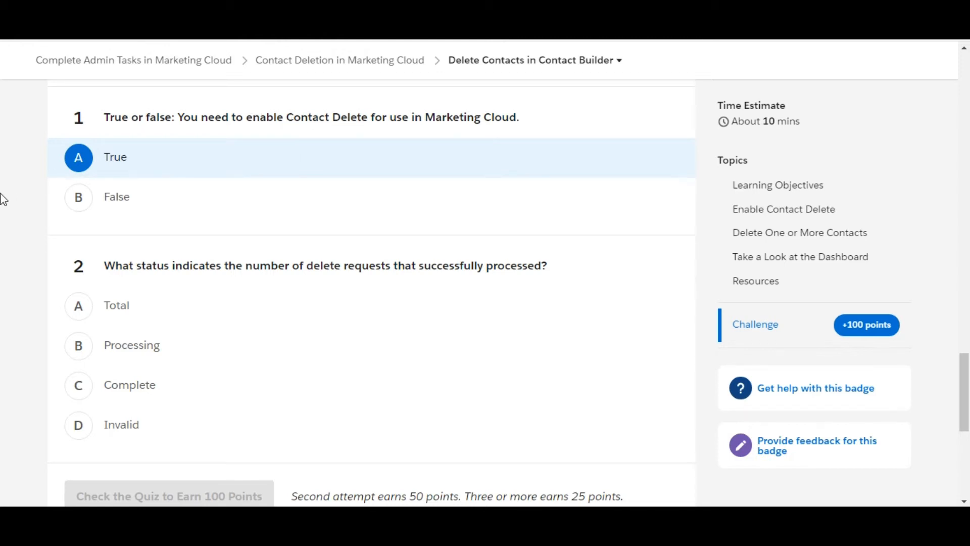
left_click(20, 214)
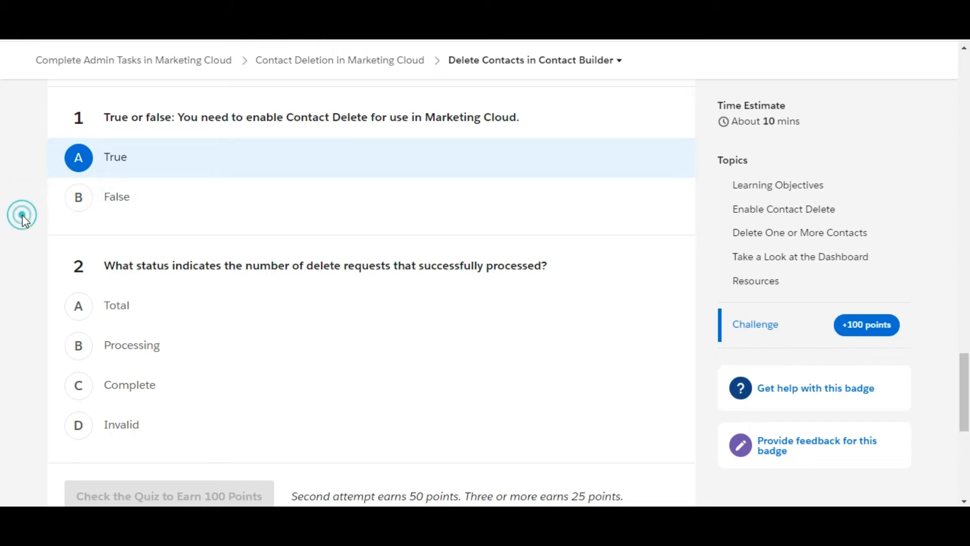
Choose Complete for question 2 and submit the quiz for 100 points.
scroll("down", 3)
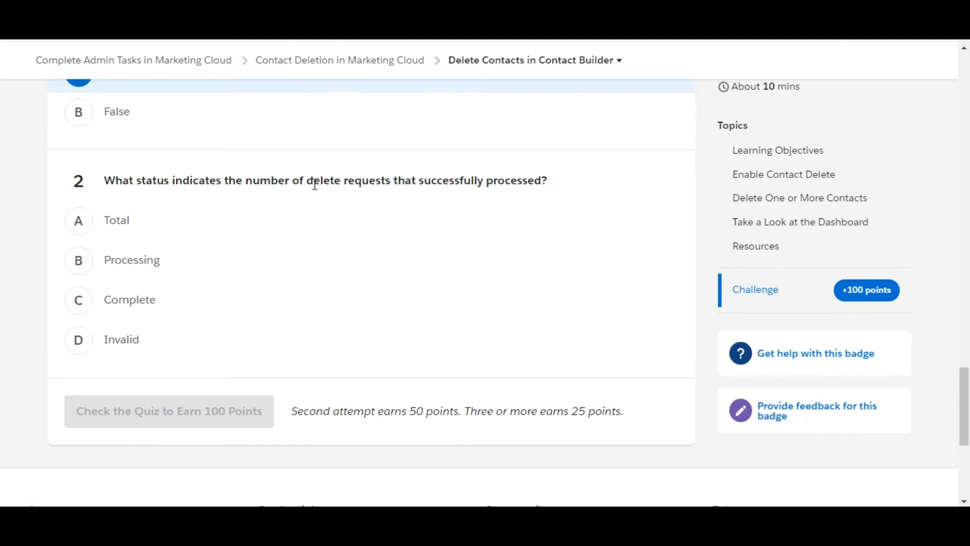
mouse_move(502, 174)
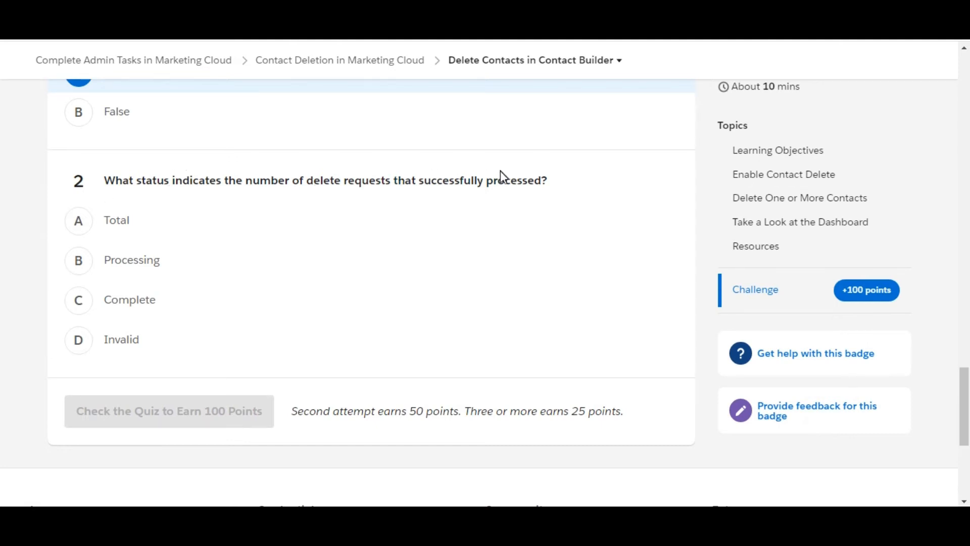
left_click(78, 221)
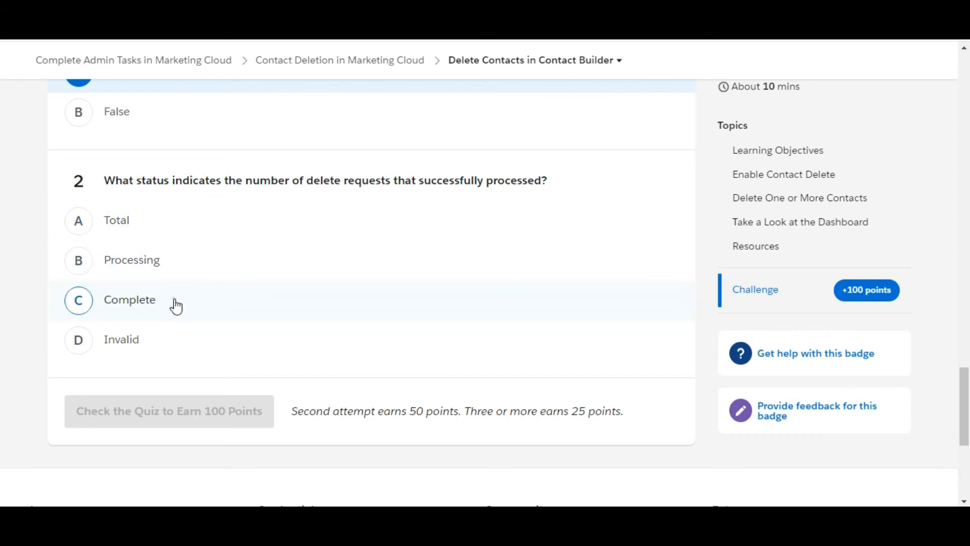
left_click(78, 300)
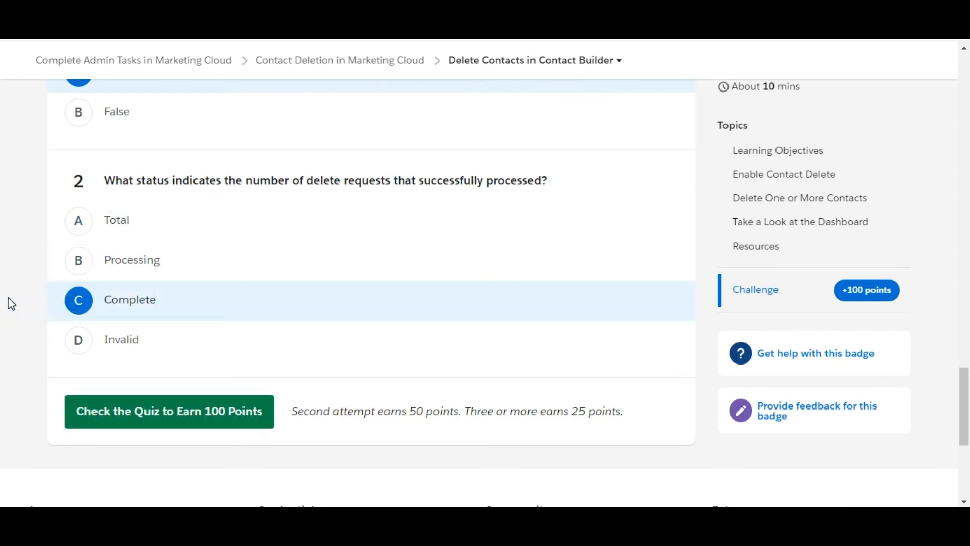
mouse_move(141, 318)
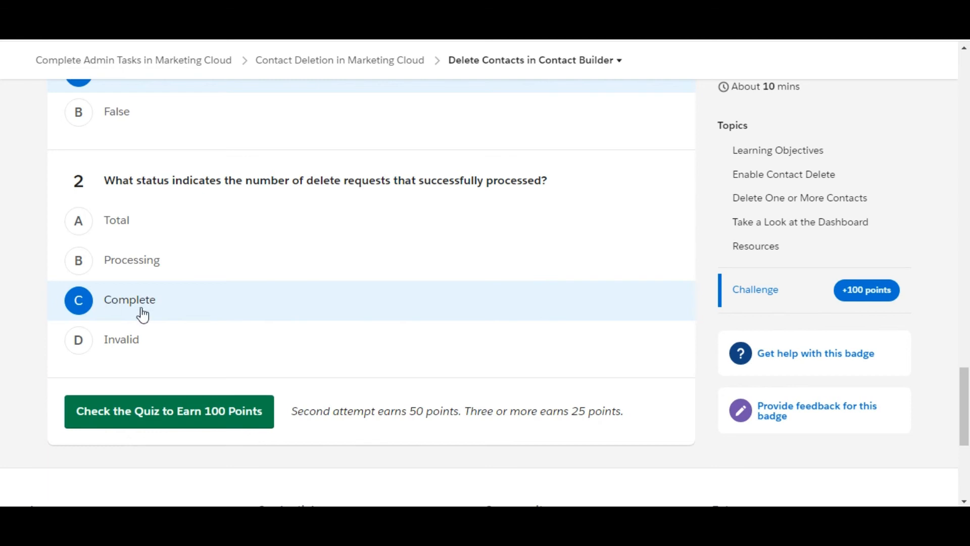
mouse_move(27, 214)
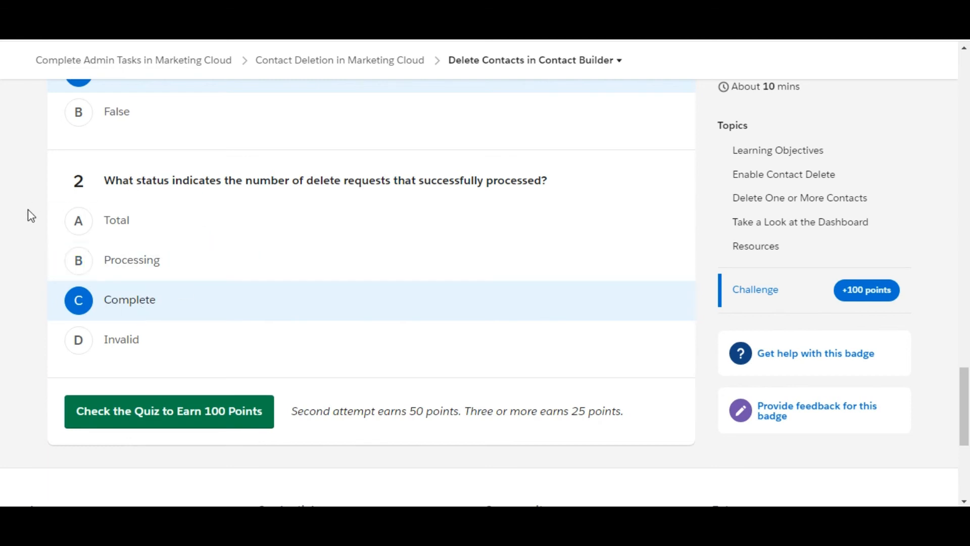
mouse_move(39, 403)
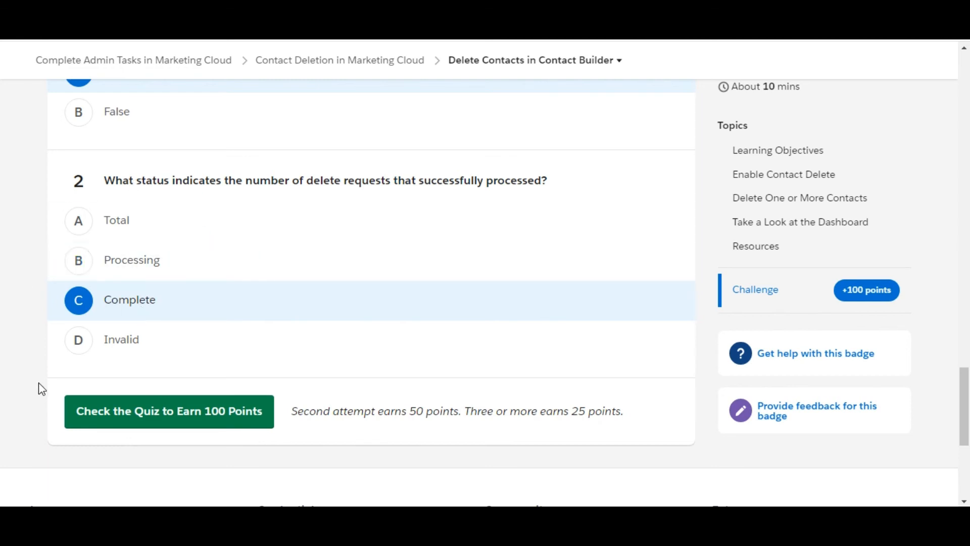
left_click(169, 411)
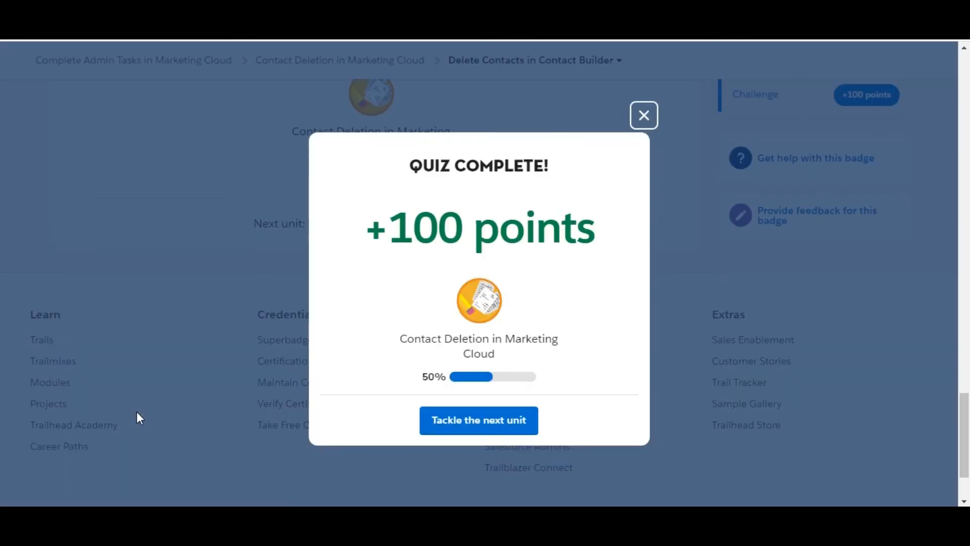